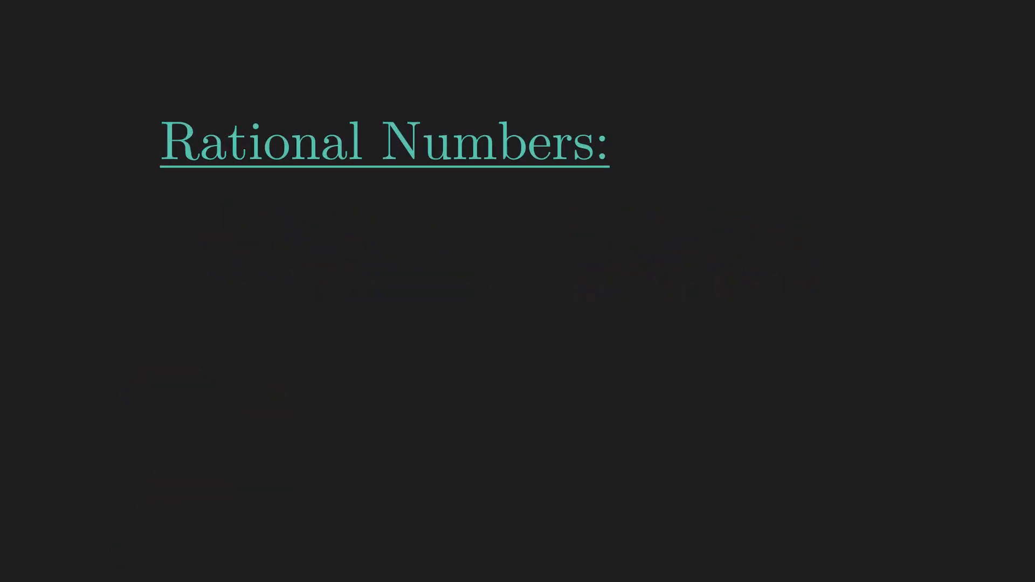
text(Reciprocal)
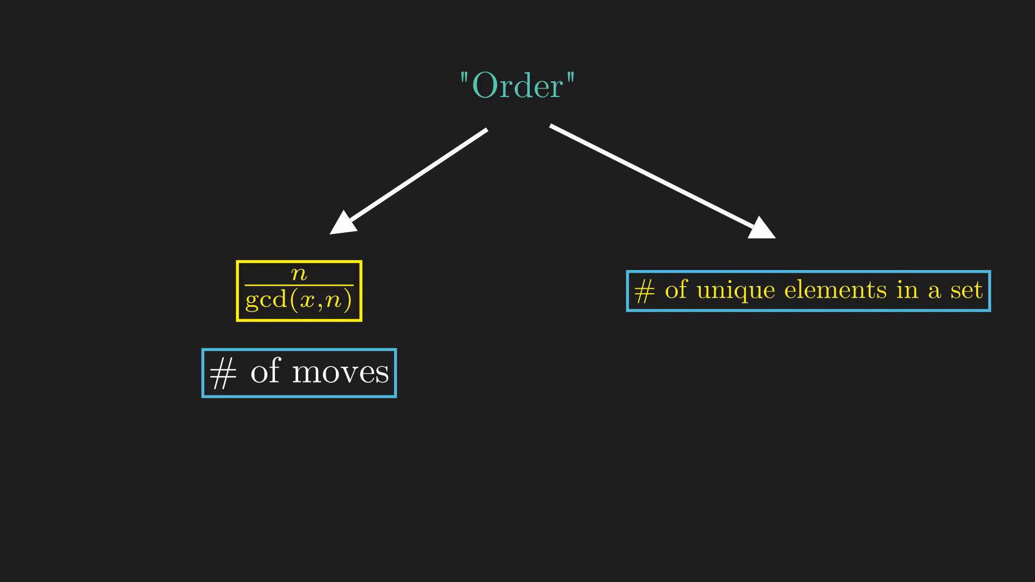
drag(455, 357, 582, 310)
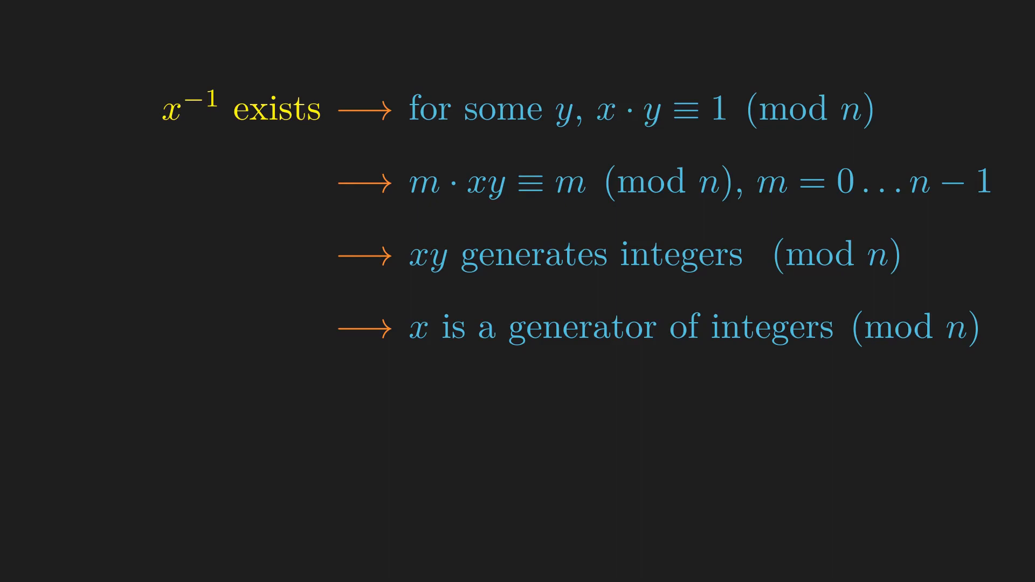
text(gcd()
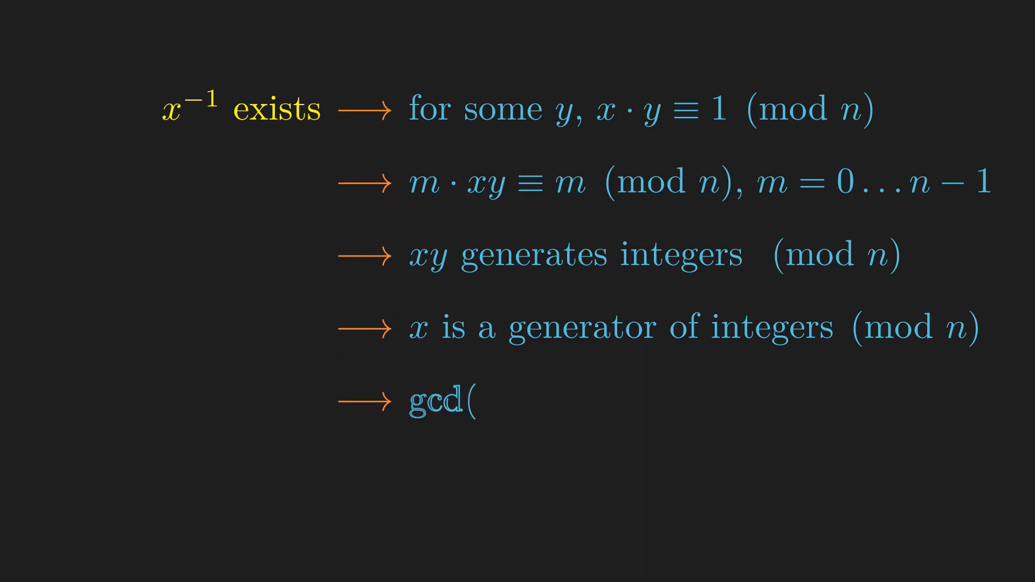
text(x,n) = 1)
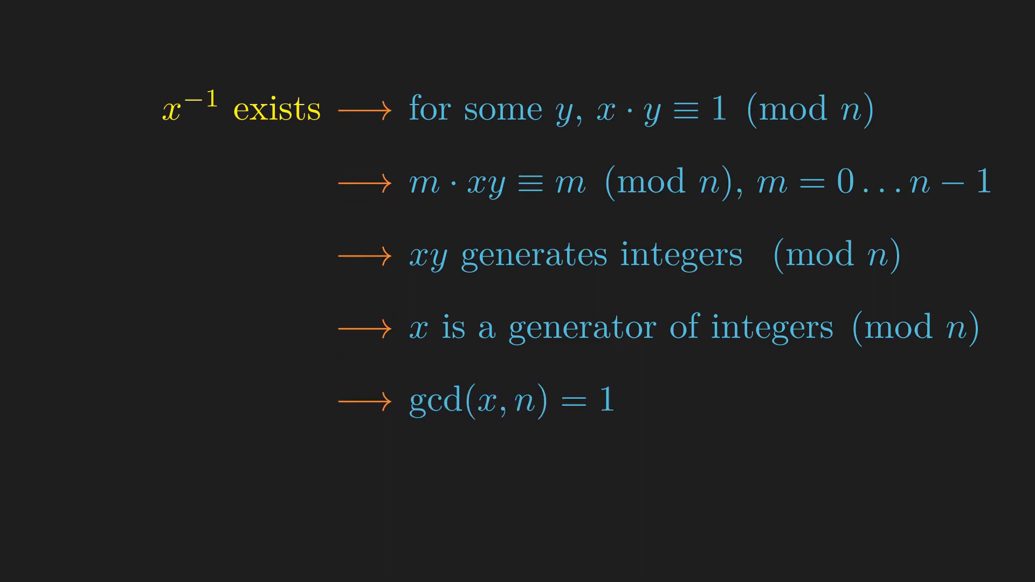